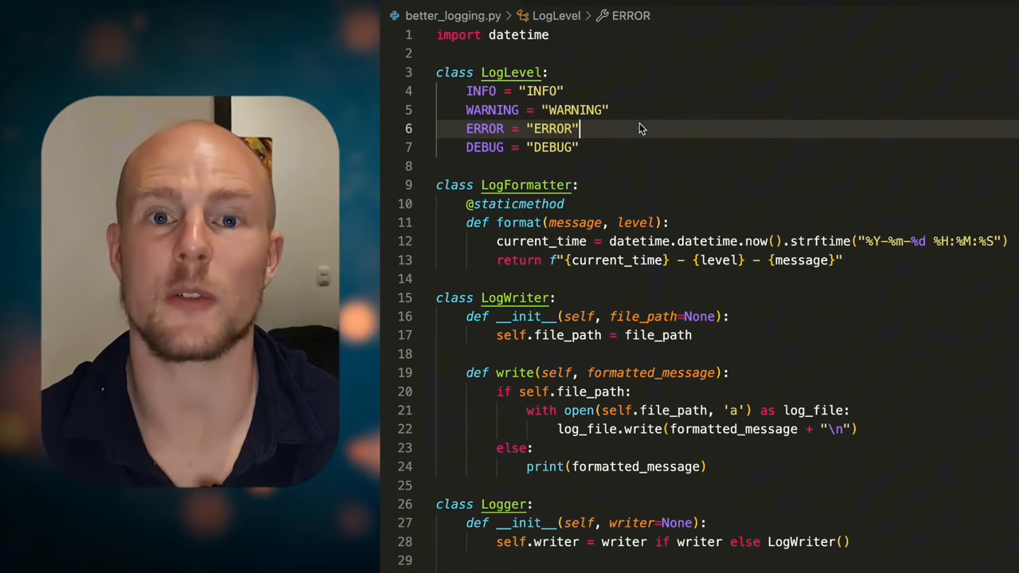
Scroll through better_logging.py to review info, warn and error routed via _out, defaulting to _to_console
{"action": "scroll", "scroll_direction": "down", "scroll_amount": 3}
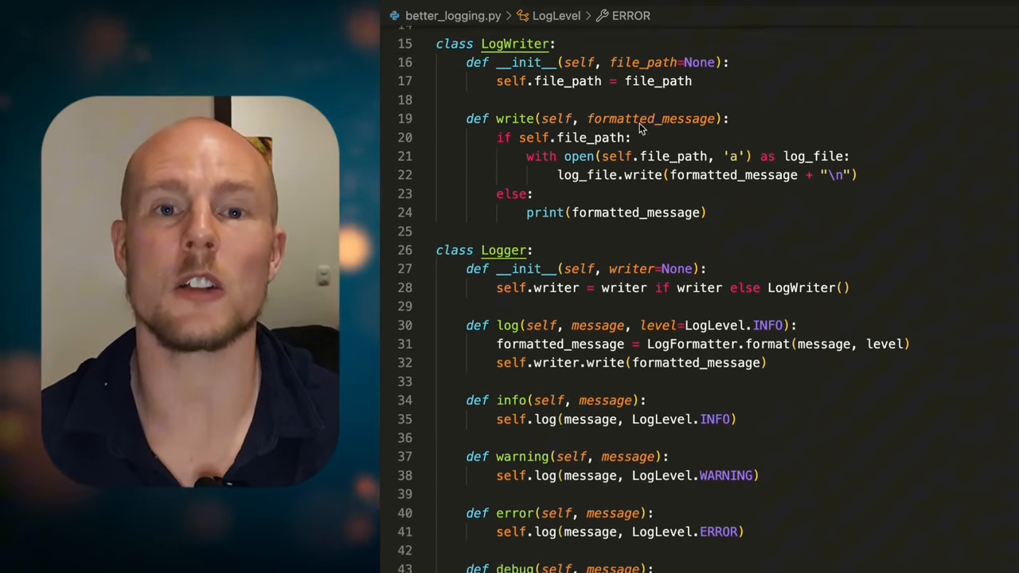
{"action": "scroll", "scroll_direction": "up", "scroll_amount": 3}
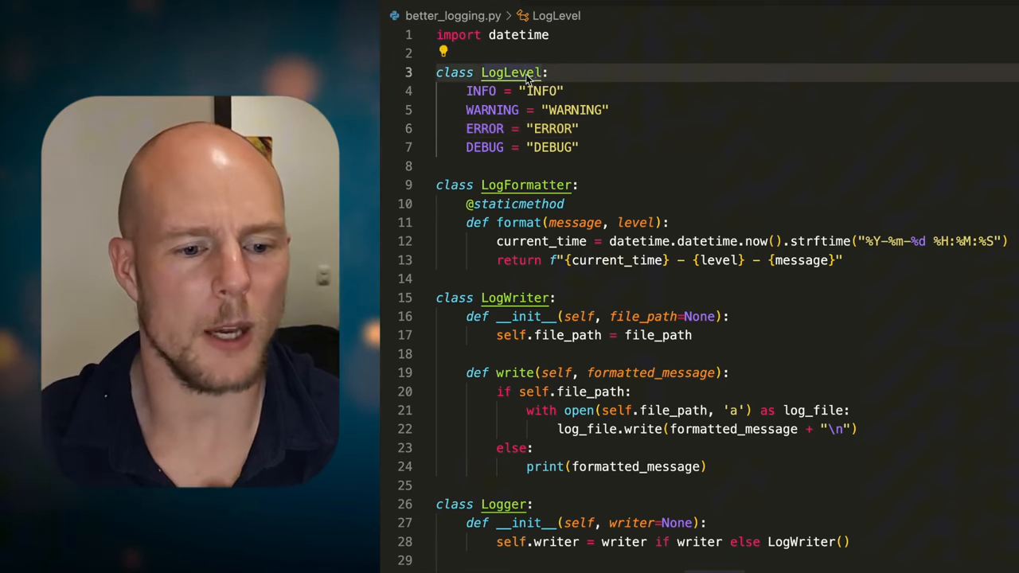
{"action": "mouse_move", "coordinate": [550, 88]}
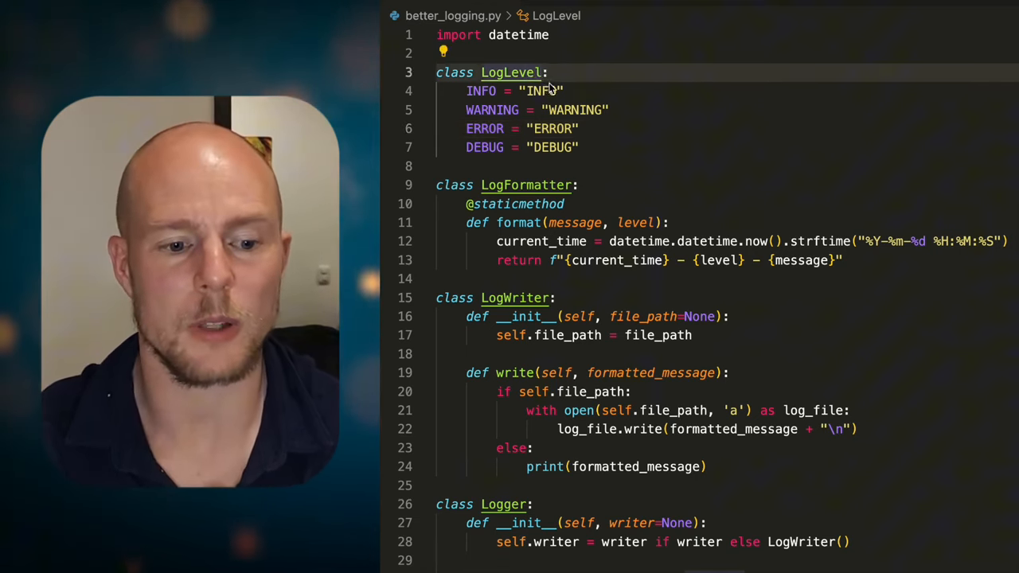
{"action": "mouse_move", "coordinate": [574, 92]}
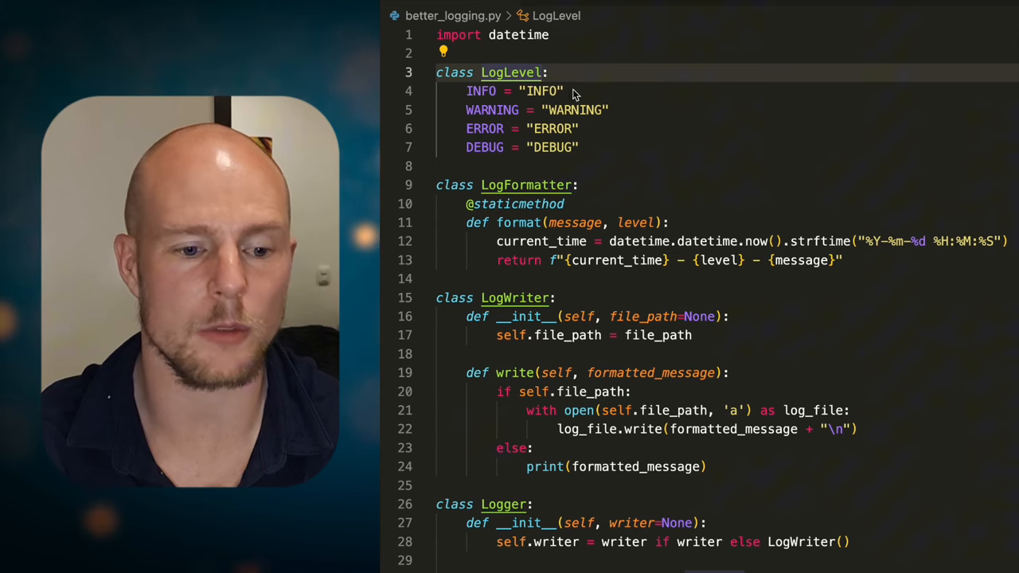
{"action": "mouse_move", "coordinate": [585, 128]}
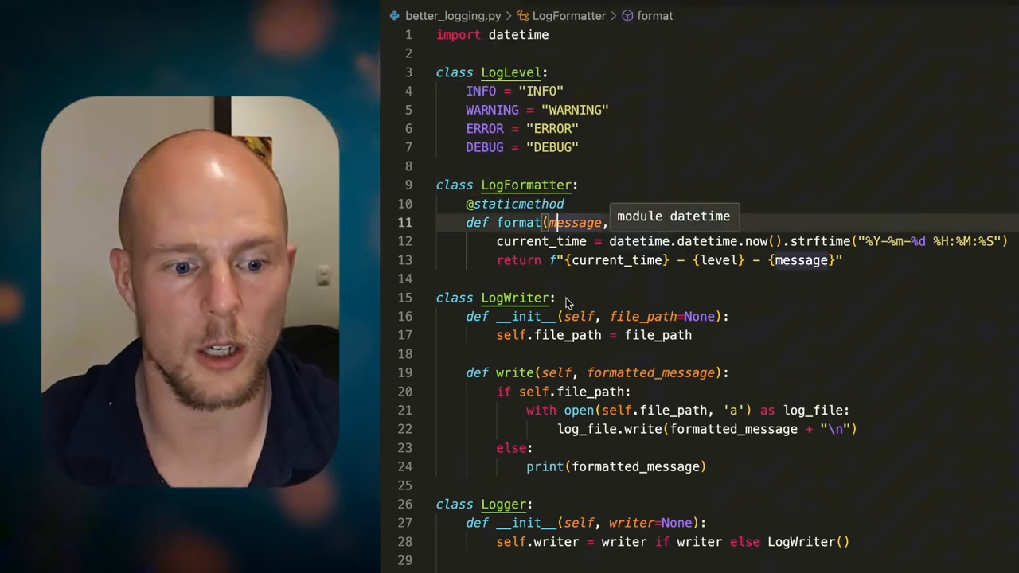
{"action": "scroll", "scroll_direction": "down", "scroll_amount": 3}
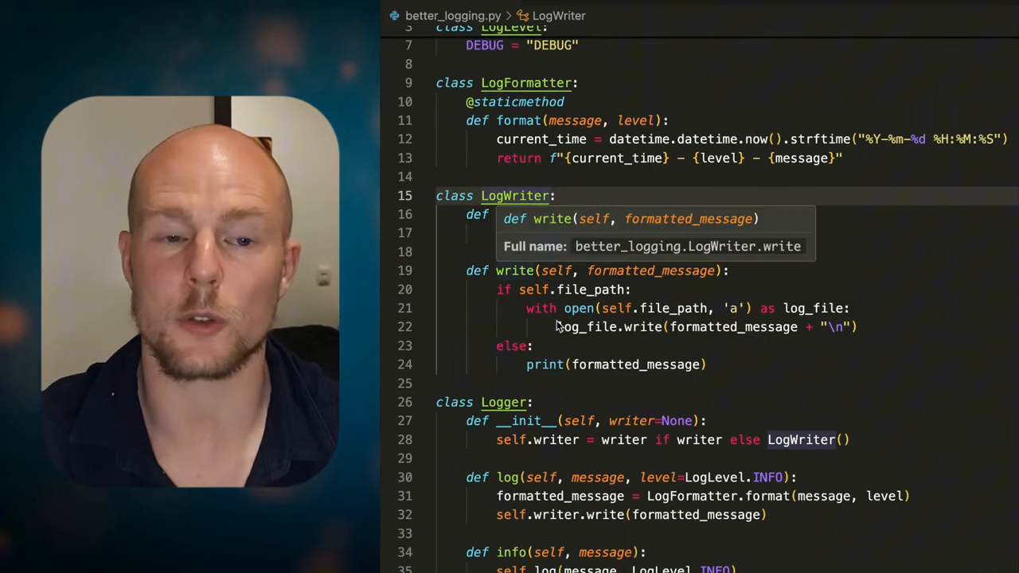
{"action": "scroll", "scroll_direction": "down", "scroll_amount": 3}
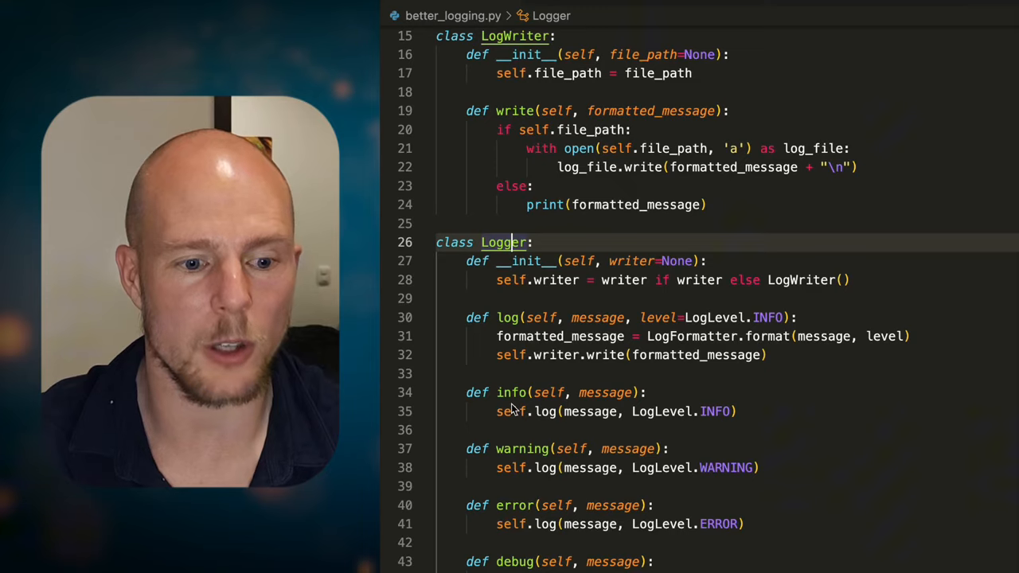
{"action": "scroll", "scroll_direction": "down", "scroll_amount": 3}
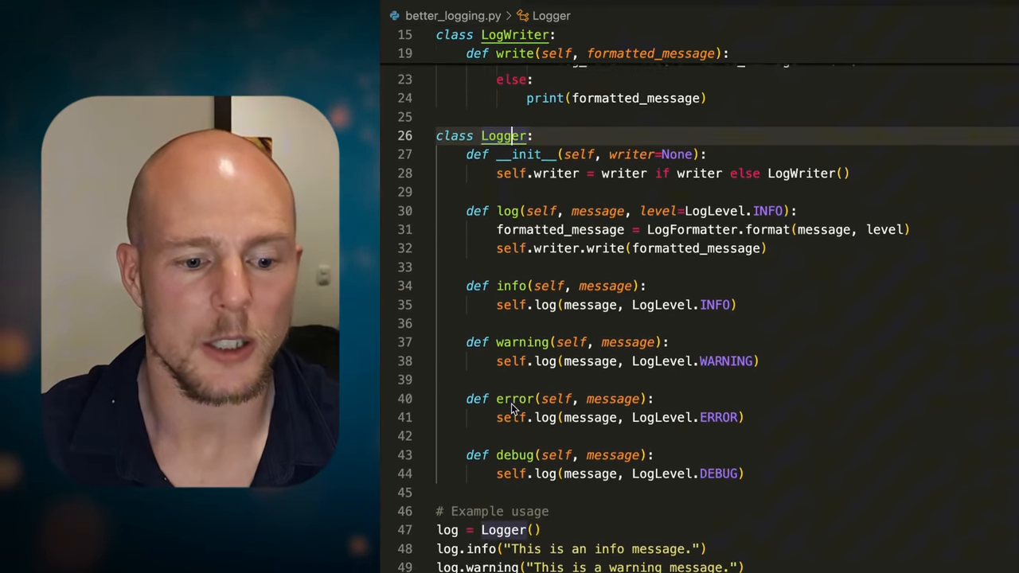
{"action": "scroll", "scroll_direction": "up", "scroll_amount": 3}
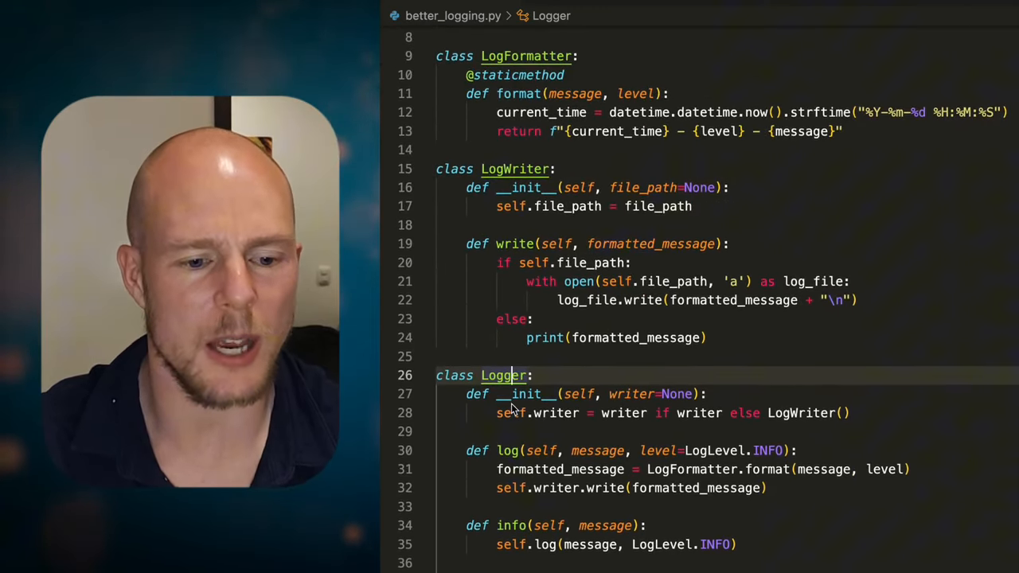
{"action": "scroll", "scroll_direction": "up", "scroll_amount": 3}
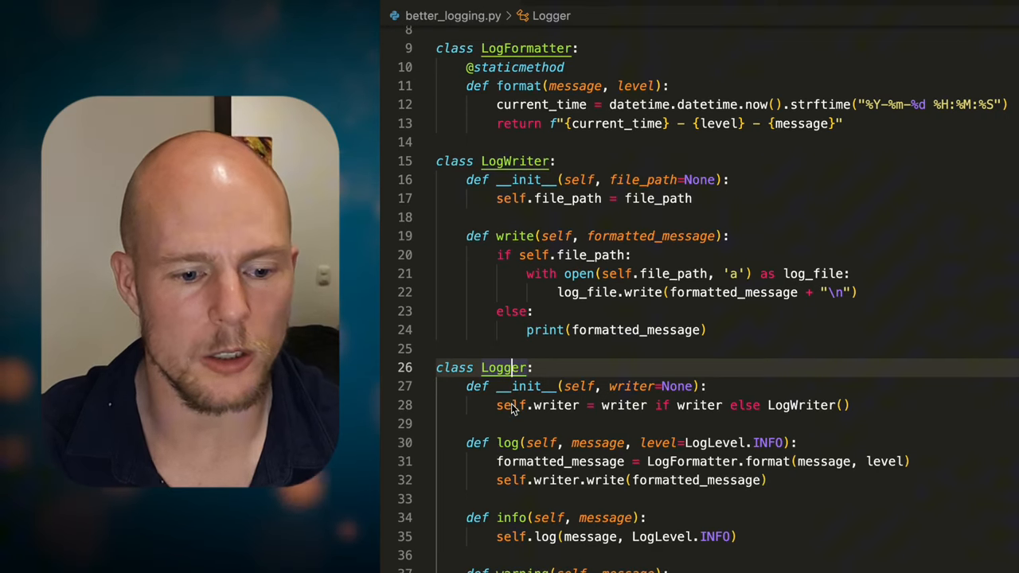
{"action": "scroll", "scroll_direction": "down", "scroll_amount": 3}
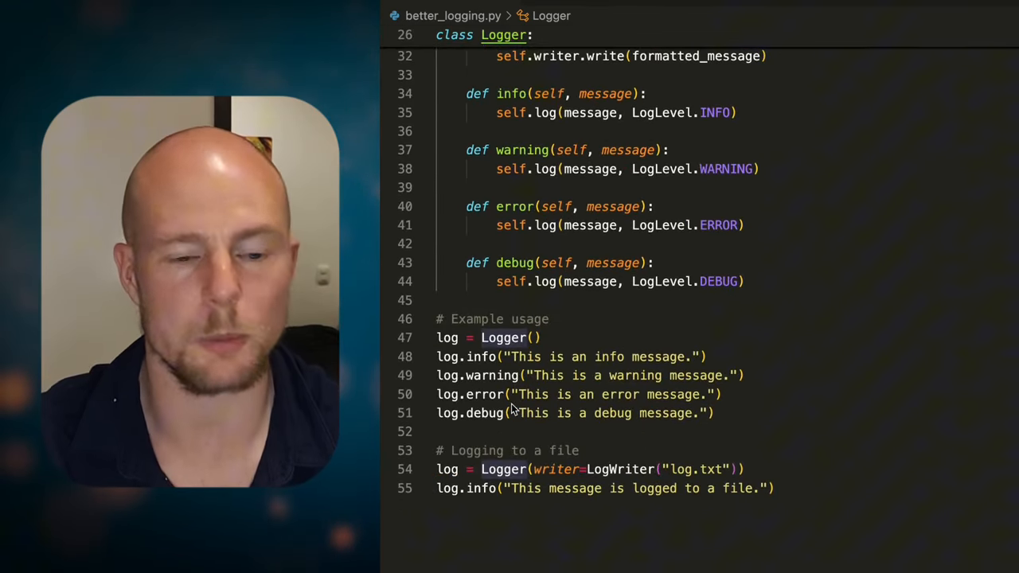
{"action": "mouse_move", "coordinate": [535, 364]}
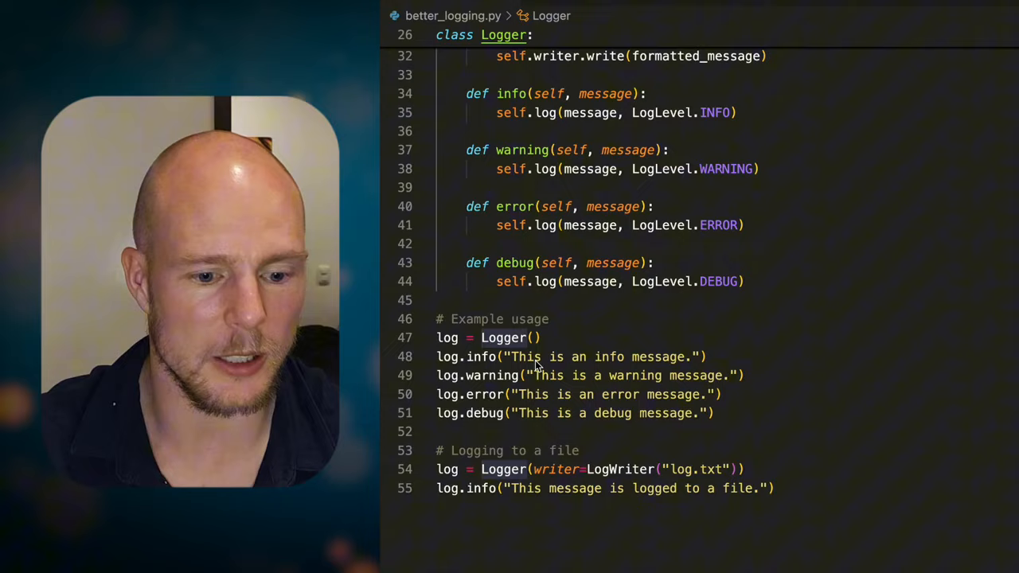
{"action": "scroll", "scroll_direction": "up", "scroll_amount": 3}
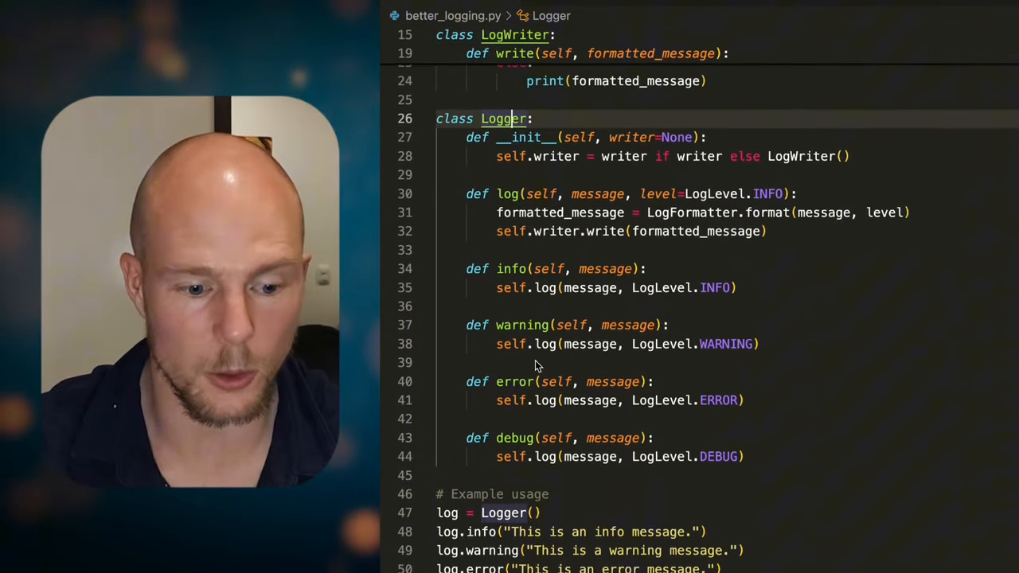
{"action": "scroll", "scroll_direction": "up", "scroll_amount": 3}
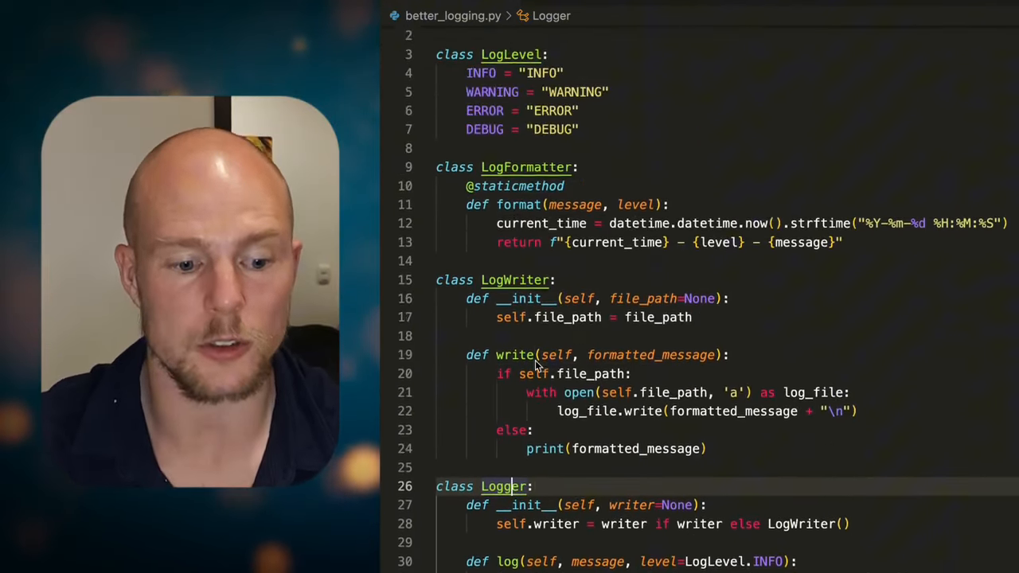
{"action": "scroll", "scroll_direction": "up", "scroll_amount": 3}
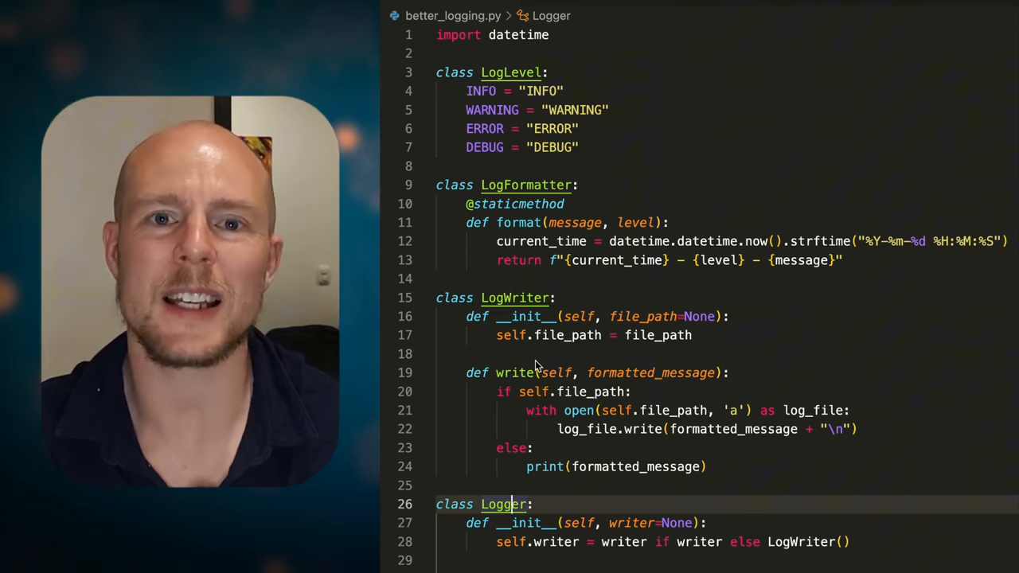
{"action": "mouse_move", "coordinate": [788, 137]}
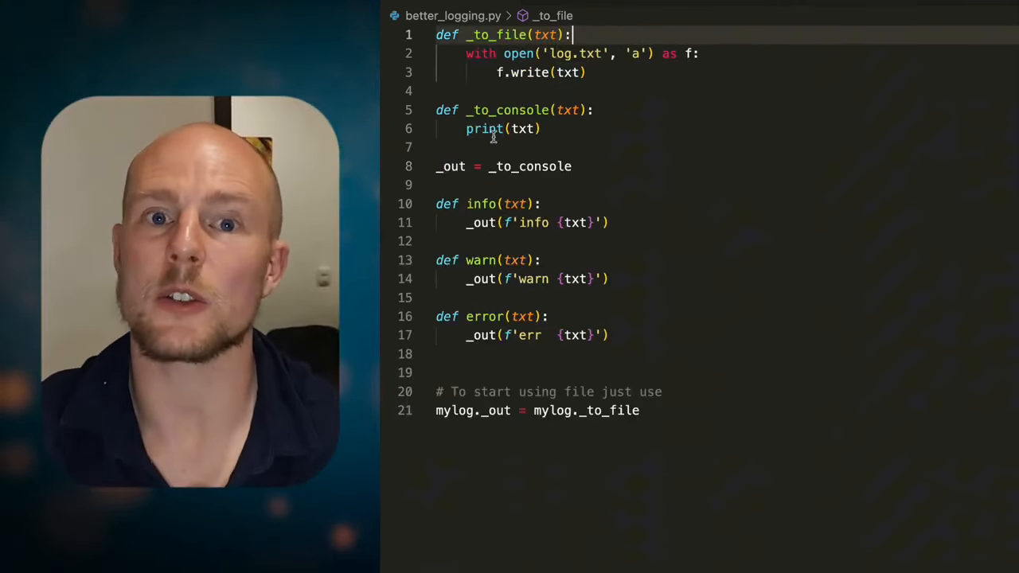
{"action": "mouse_move", "coordinate": [619, 114]}
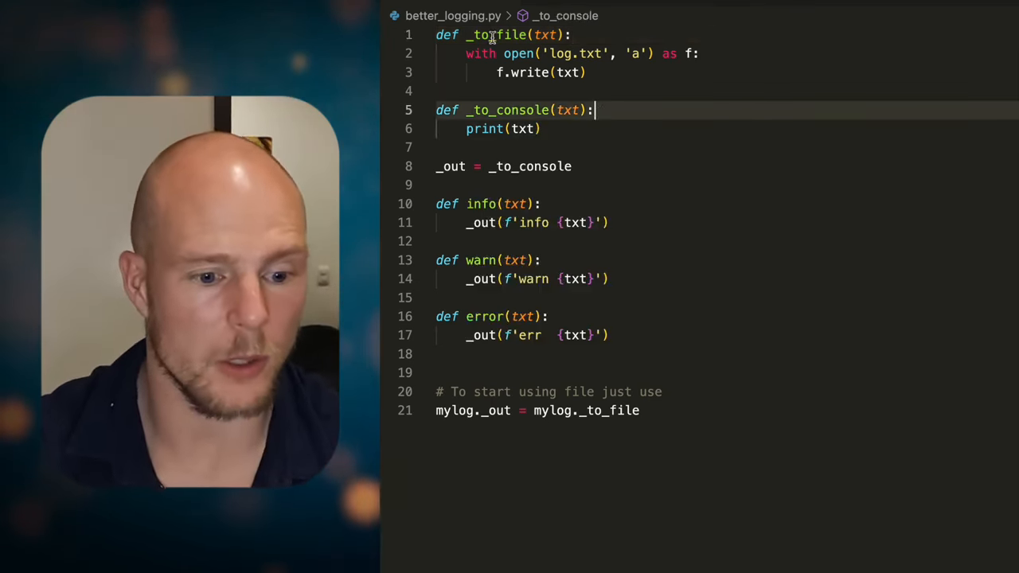
{"action": "mouse_move", "coordinate": [497, 34]}
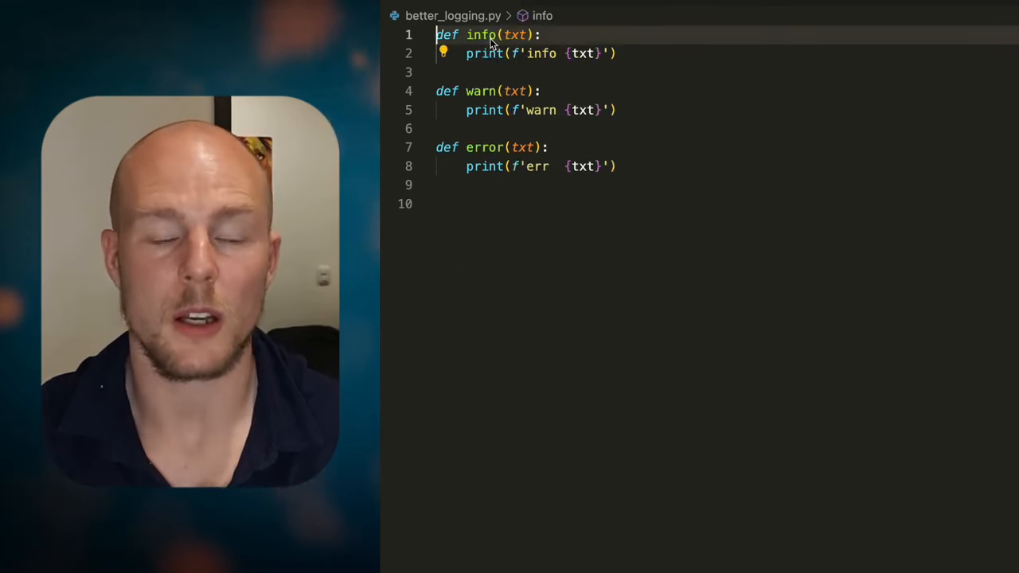
{"action": "left_click", "coordinate": [494, 166]}
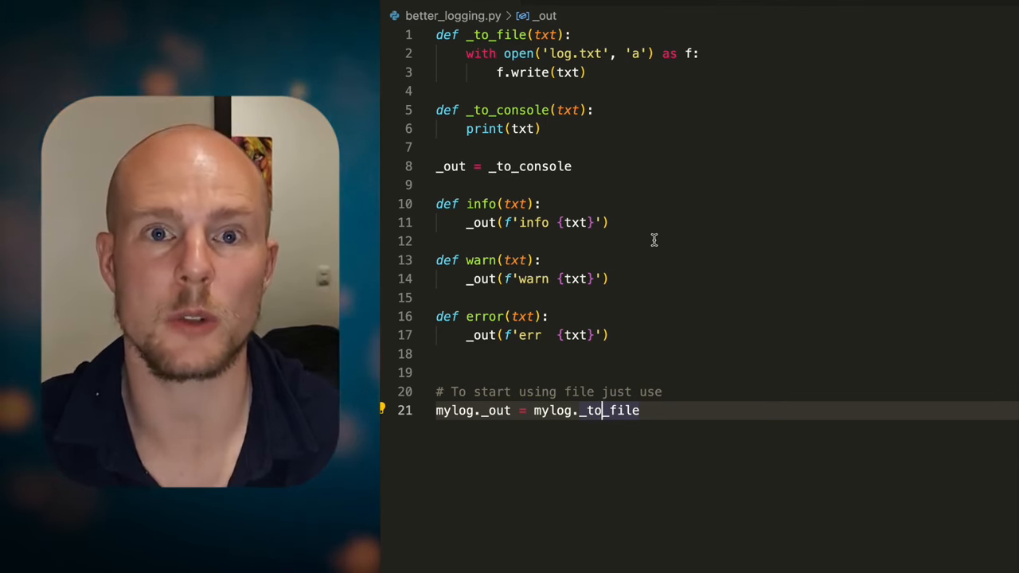
{"action": "mouse_move", "coordinate": [652, 212]}
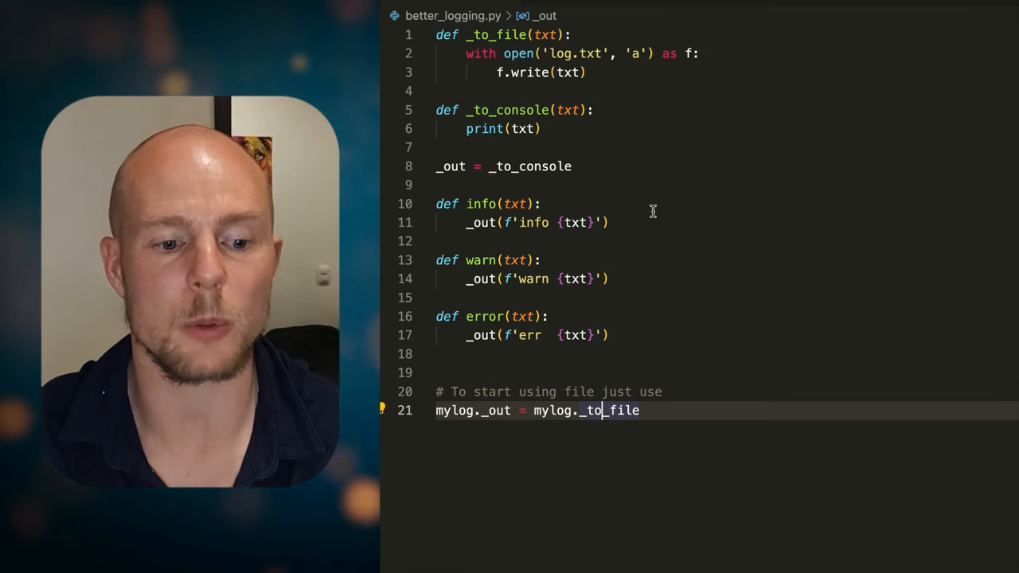